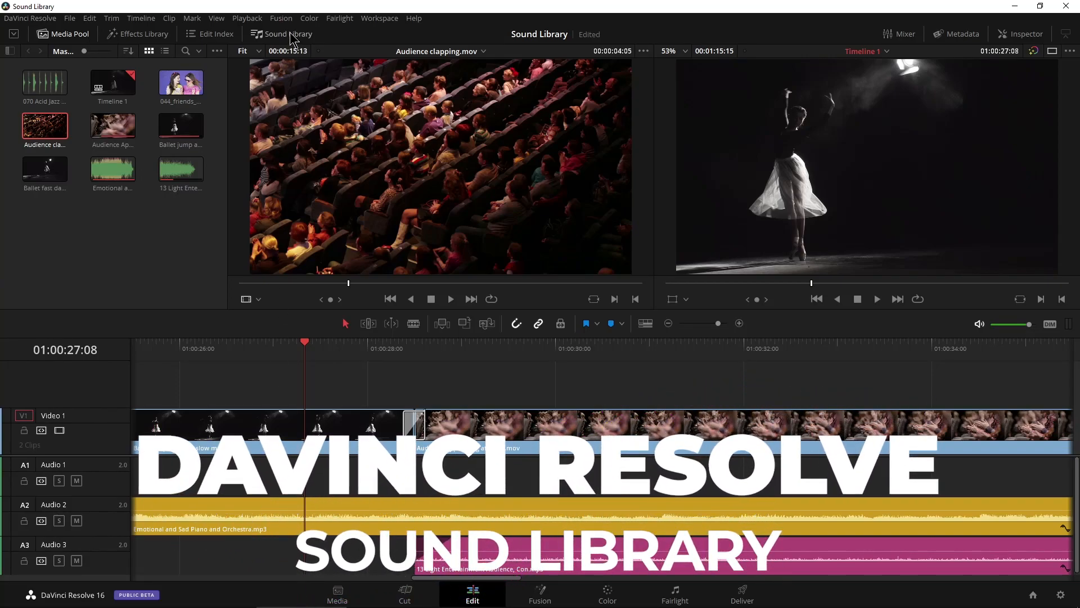
# Search the Sound Library for drums and browse the matching drum effects.
pyautogui.click(287, 34)
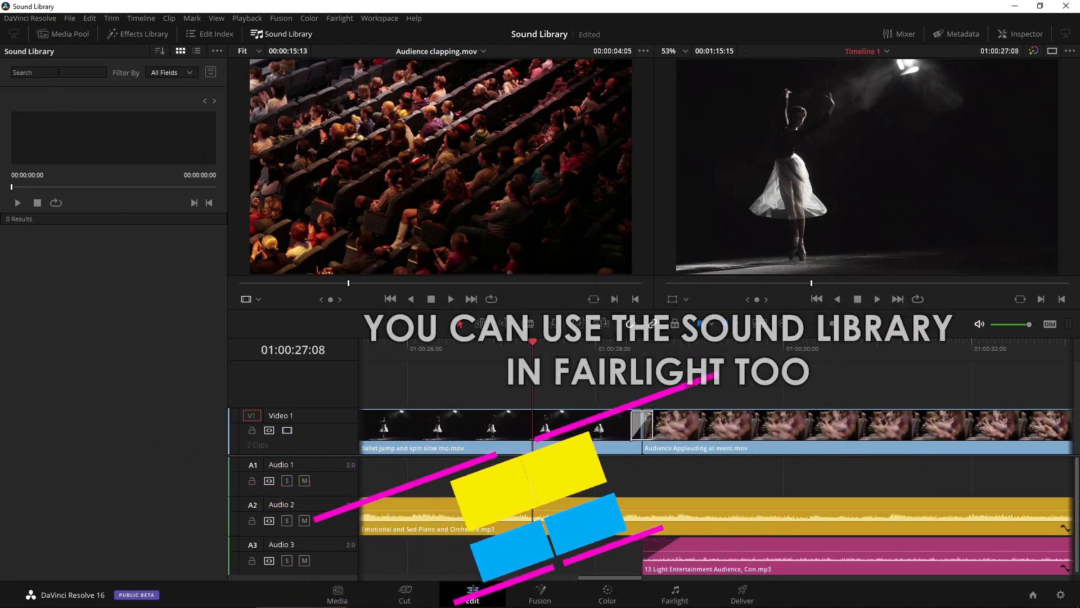
pyautogui.write('drums')
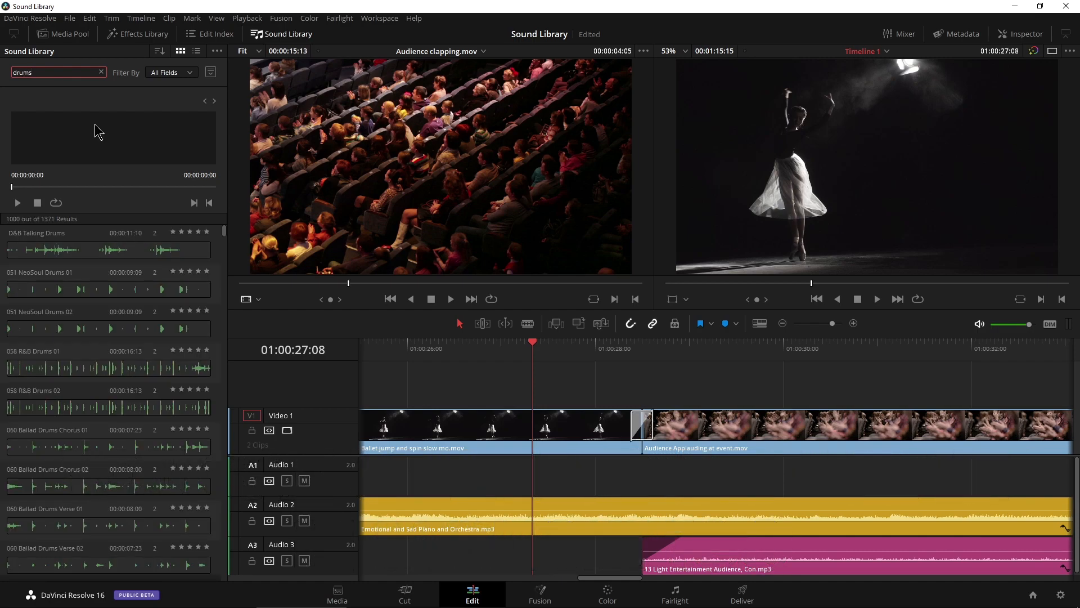
pyautogui.scroll(-3)
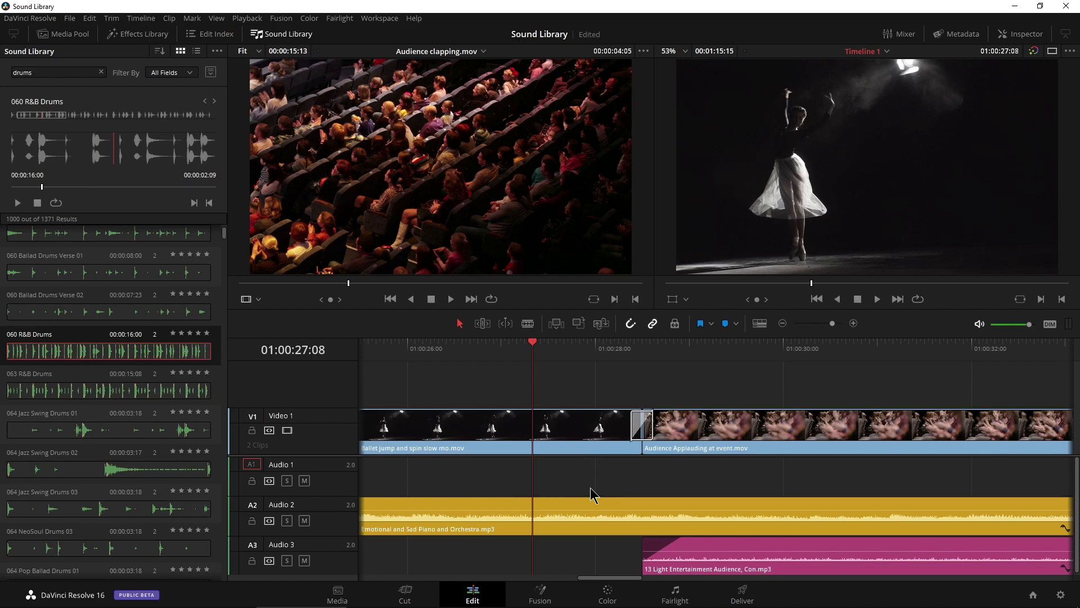
pyautogui.moveTo(153, 82)
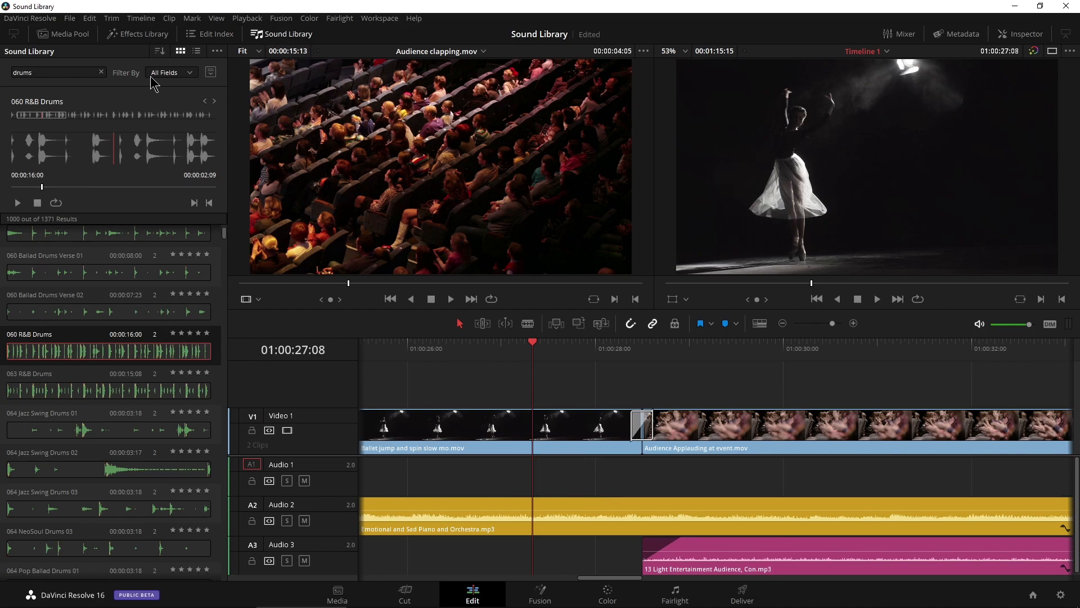
# Clear the drums search and bring up the Project Manager with its databases.
pyautogui.click(101, 72)
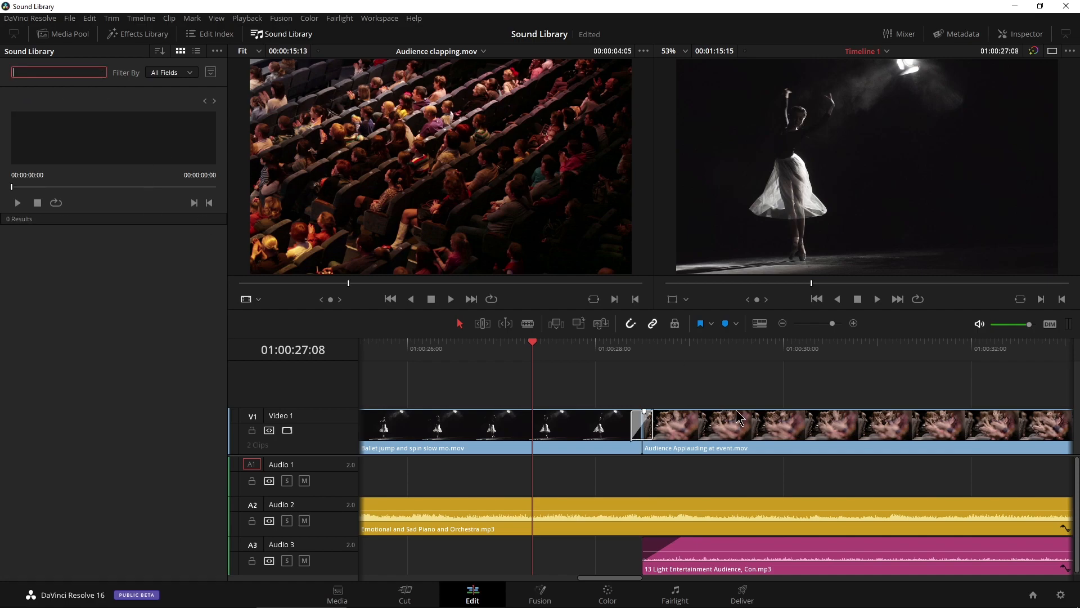
pyautogui.click(63, 34)
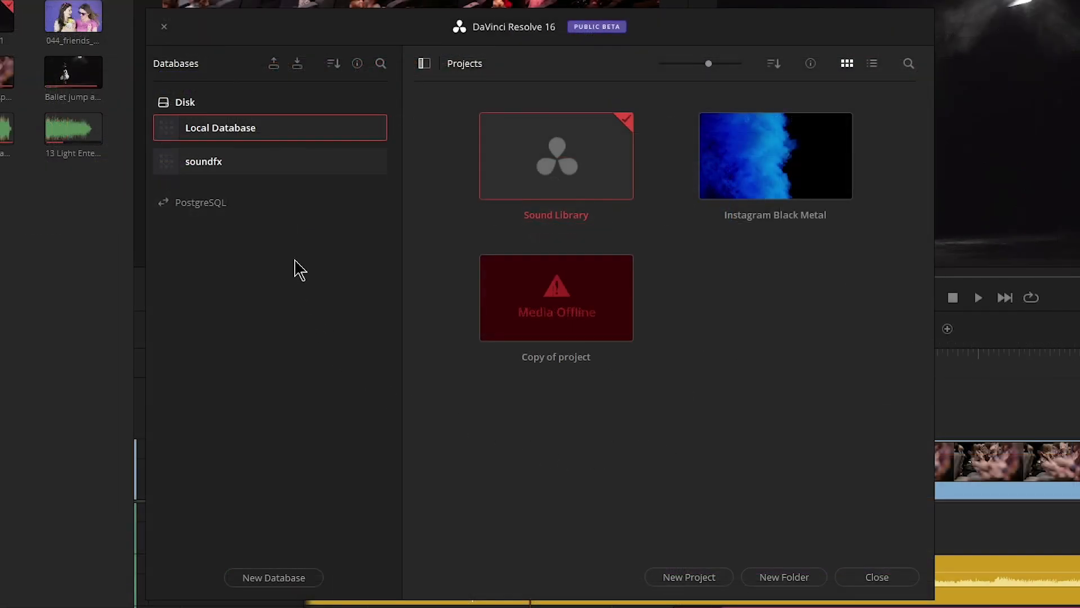
pyautogui.moveTo(221, 183)
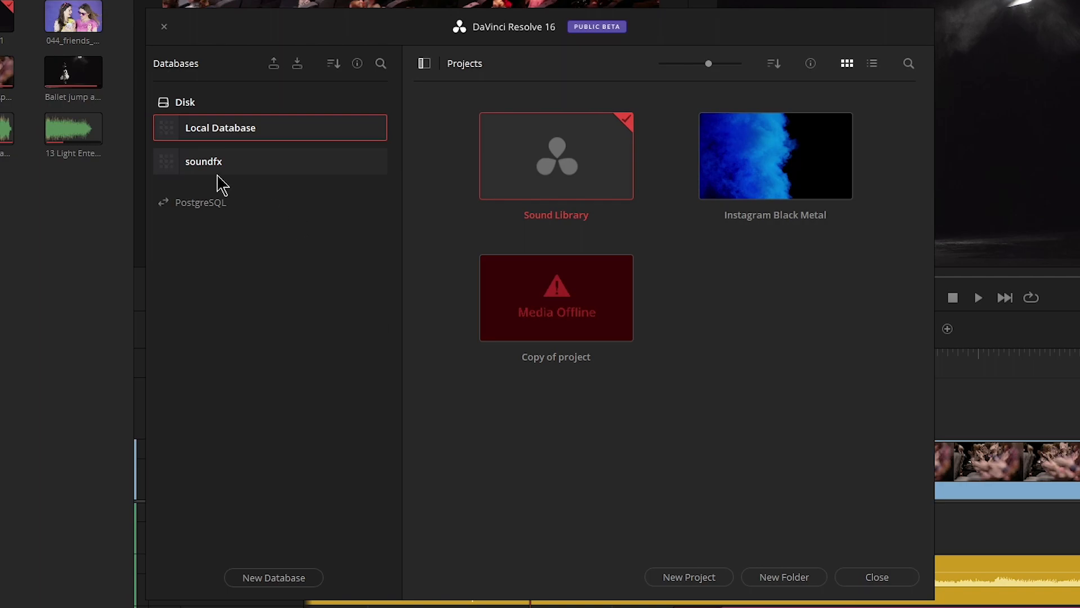
pyautogui.moveTo(330, 299)
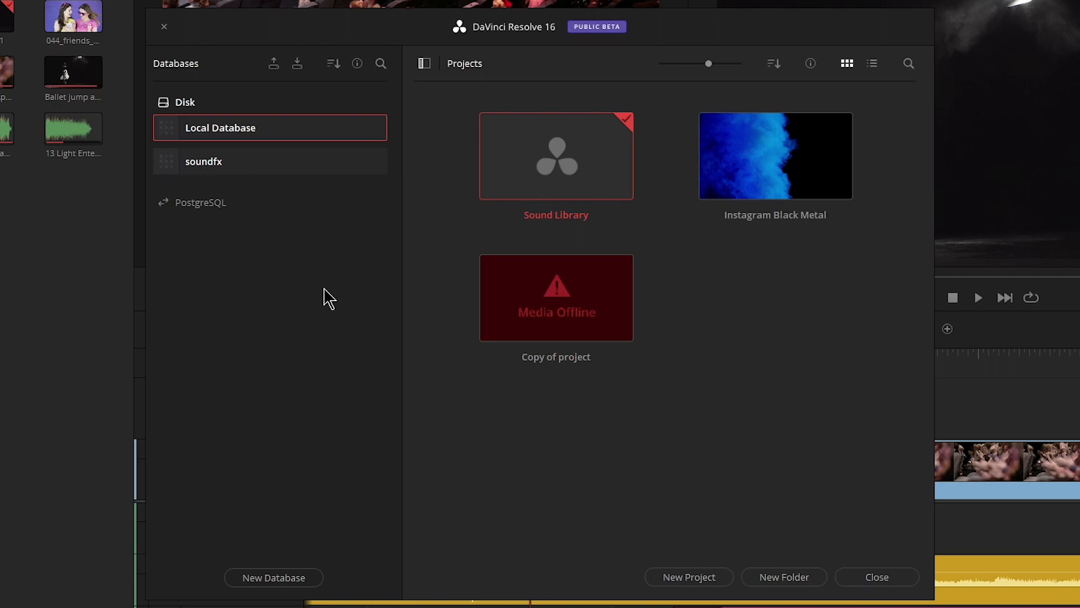
pyautogui.moveTo(281, 484)
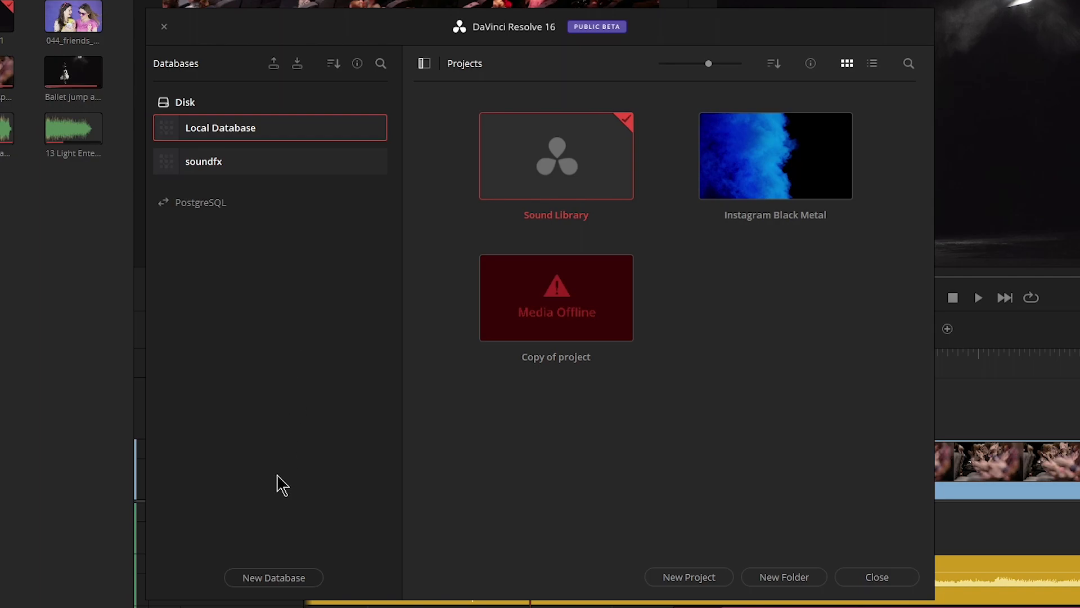
# Create a new disk database named soundfx and start choosing its location.
pyautogui.click(272, 577)
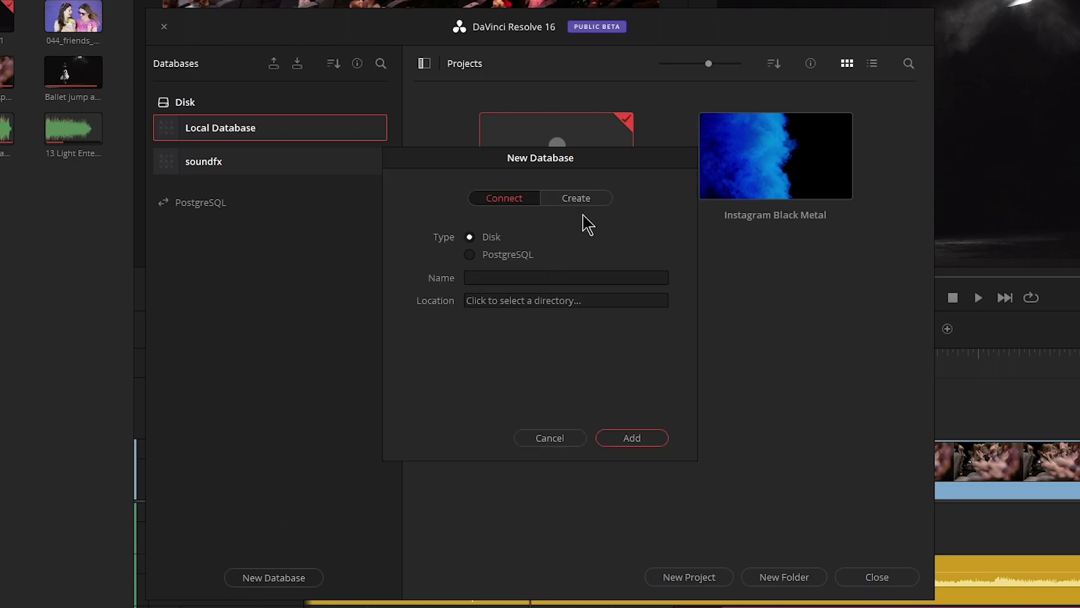
pyautogui.click(576, 198)
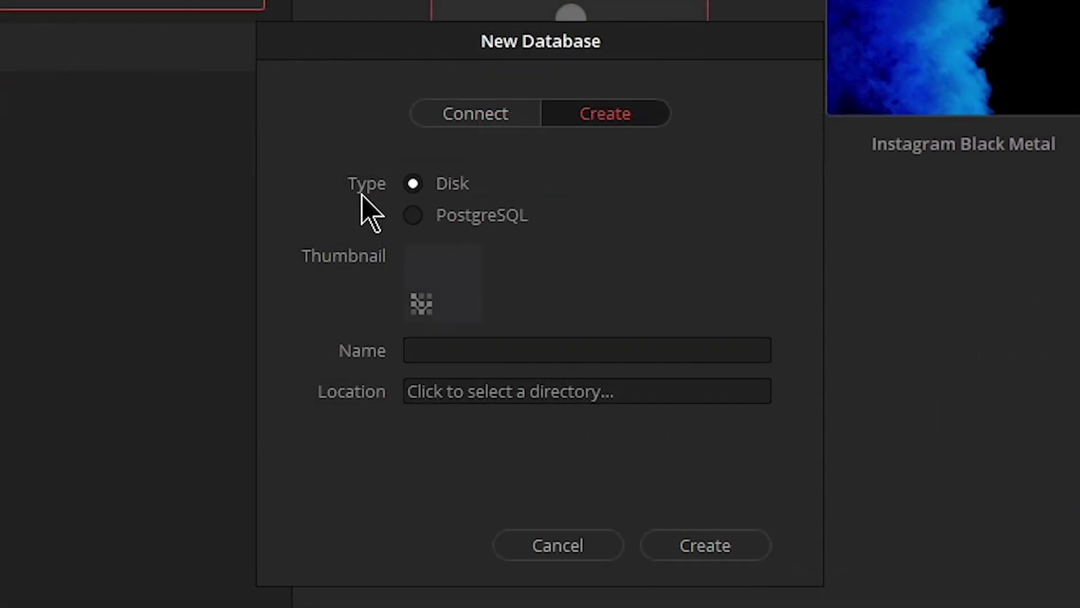
pyautogui.click(585, 350)
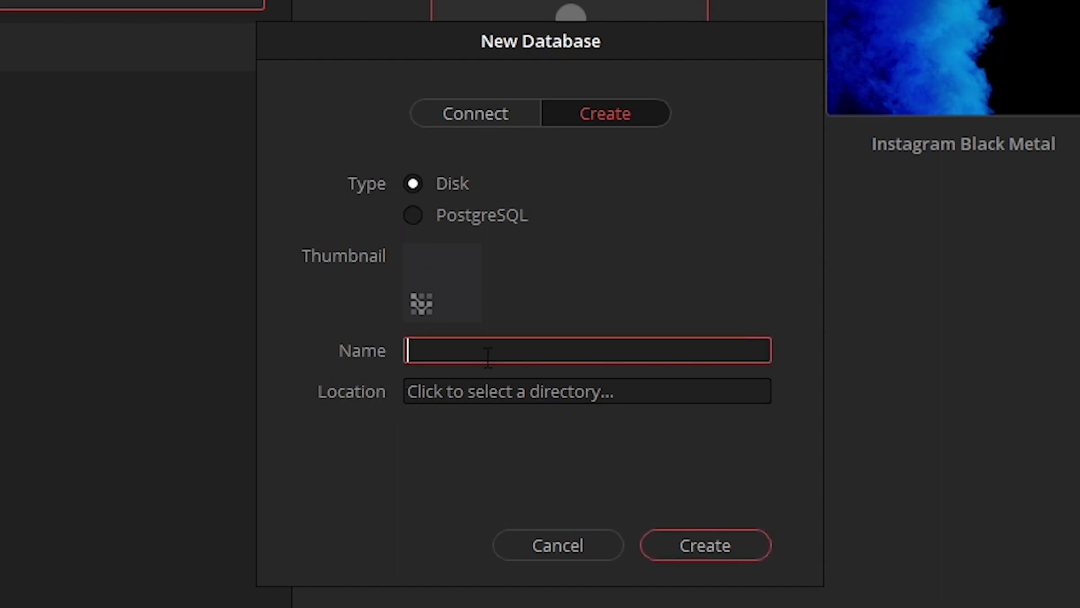
pyautogui.write('sou')
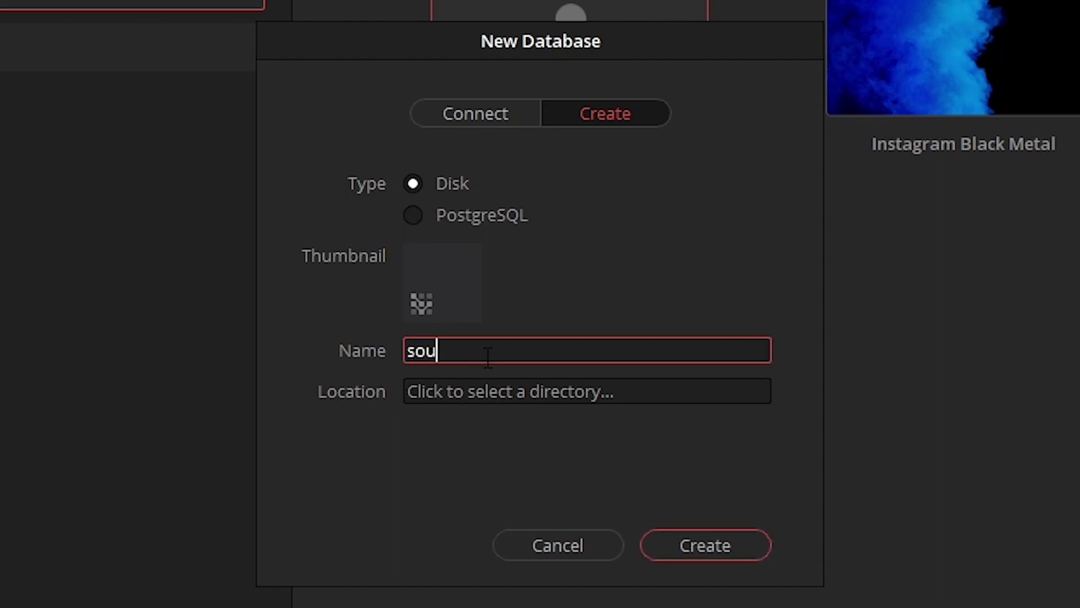
pyautogui.write('ndfx')
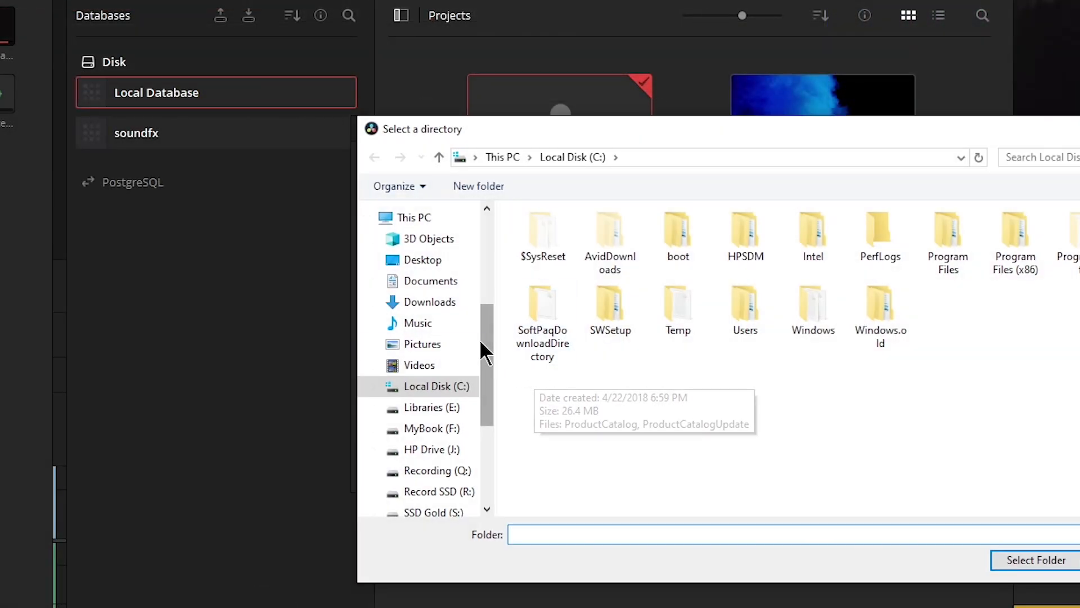
# Browse the folder picker into the Libraries (E:) drive.
pyautogui.scroll(-3)
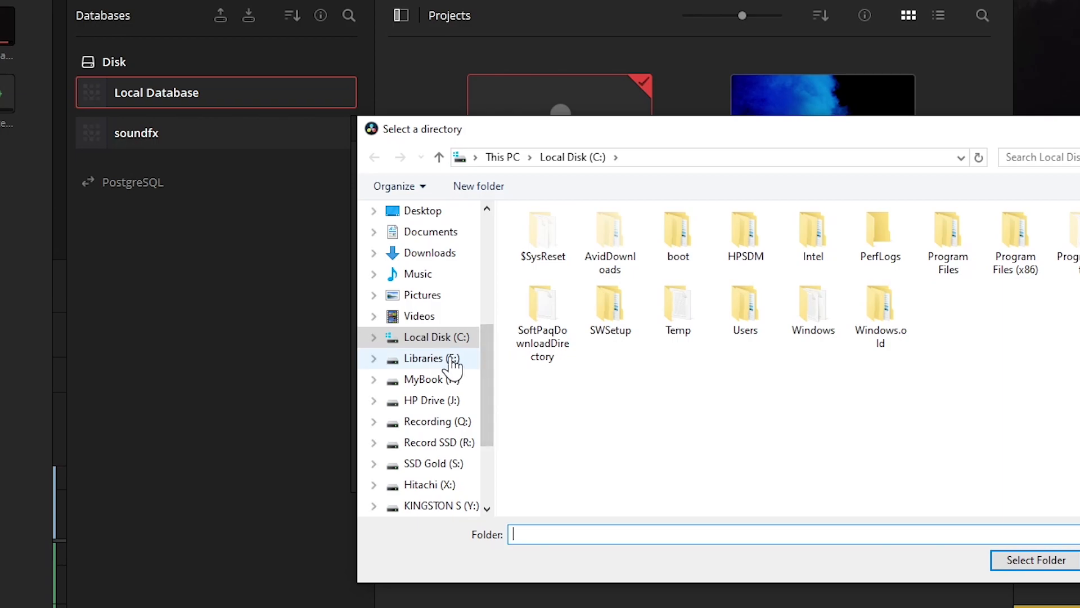
pyautogui.click(424, 358)
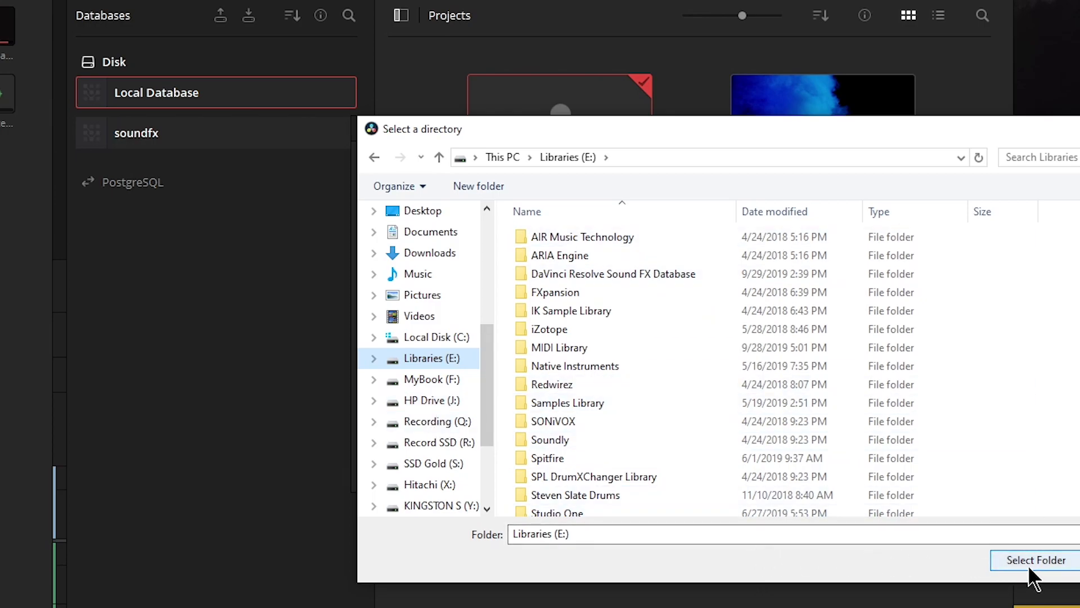
# Pick E:\ as the location, then cancel creating the new database.
pyautogui.click(1035, 560)
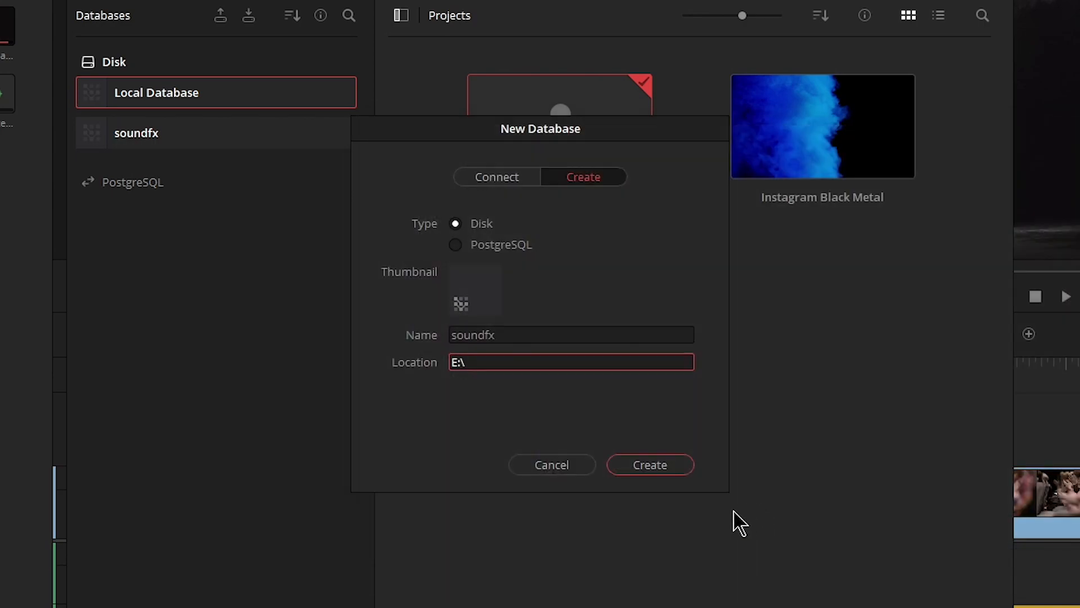
pyautogui.moveTo(631, 544)
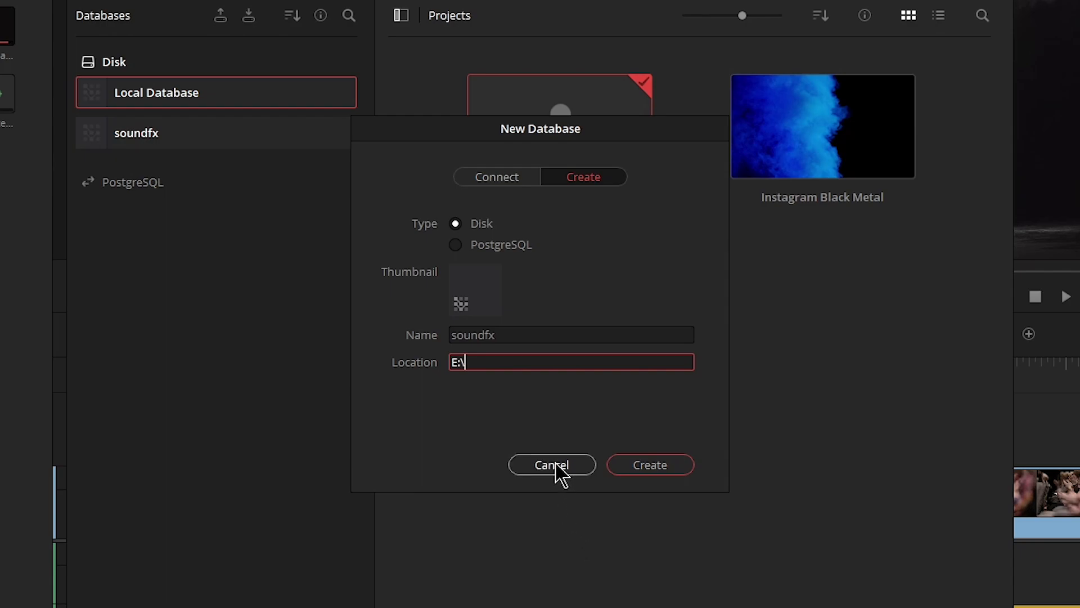
pyautogui.click(551, 465)
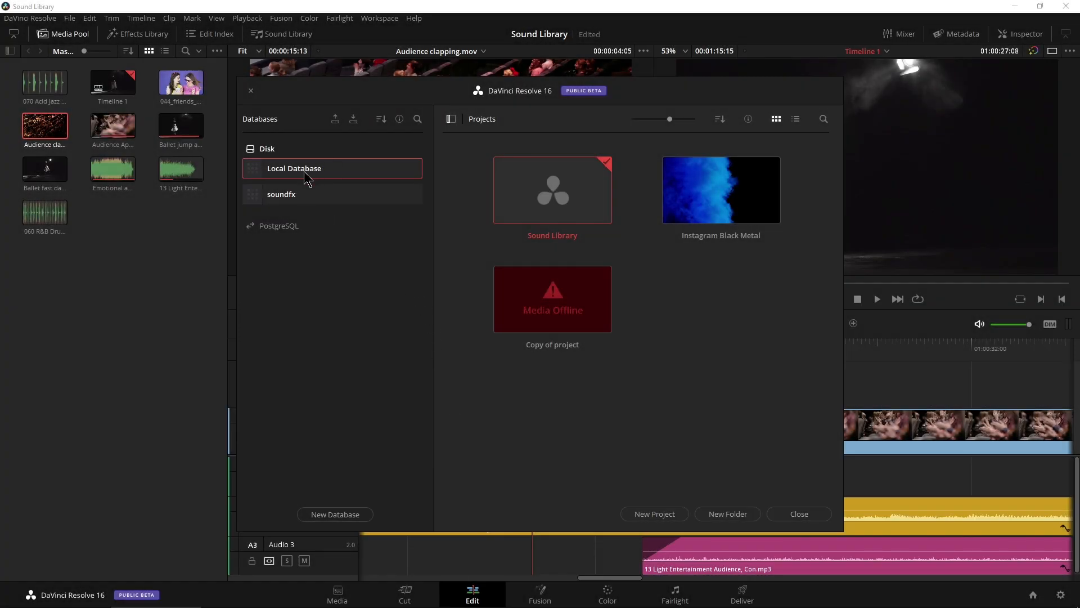
pyautogui.moveTo(717, 358)
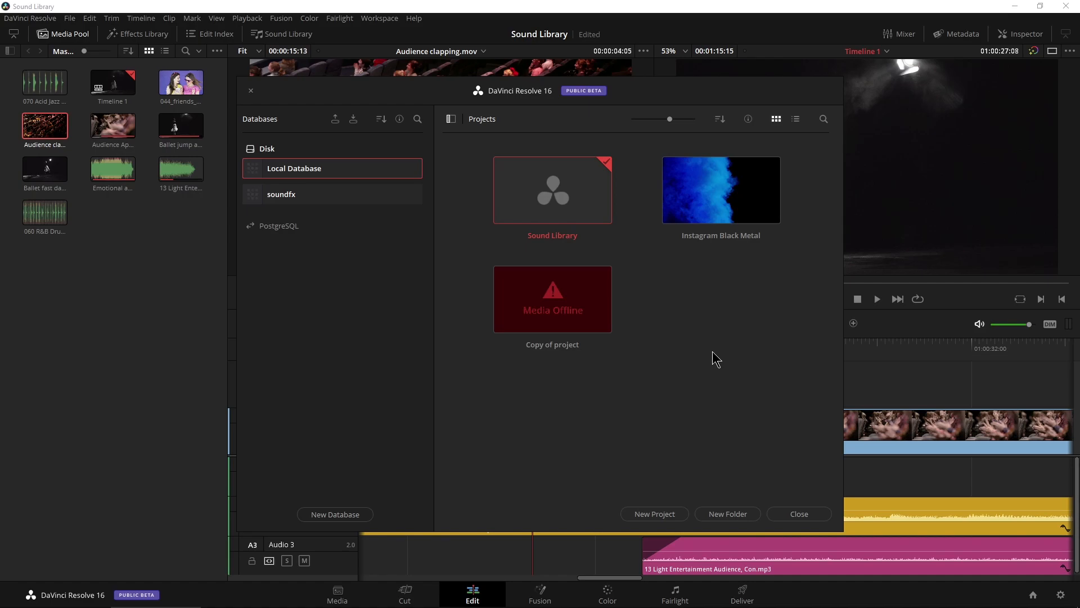
pyautogui.moveTo(711, 369)
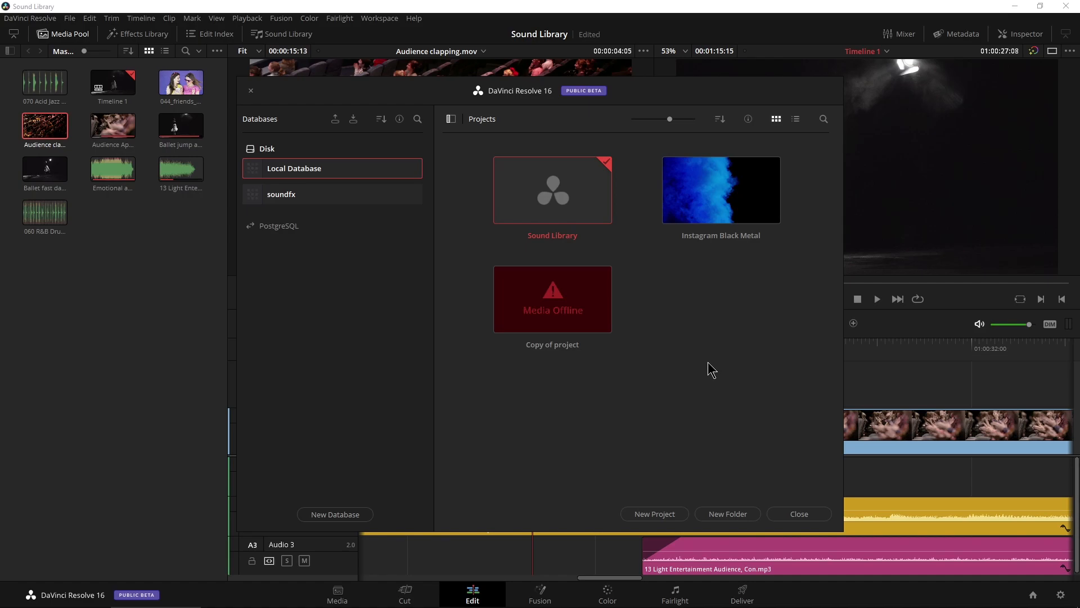
pyautogui.moveTo(745, 440)
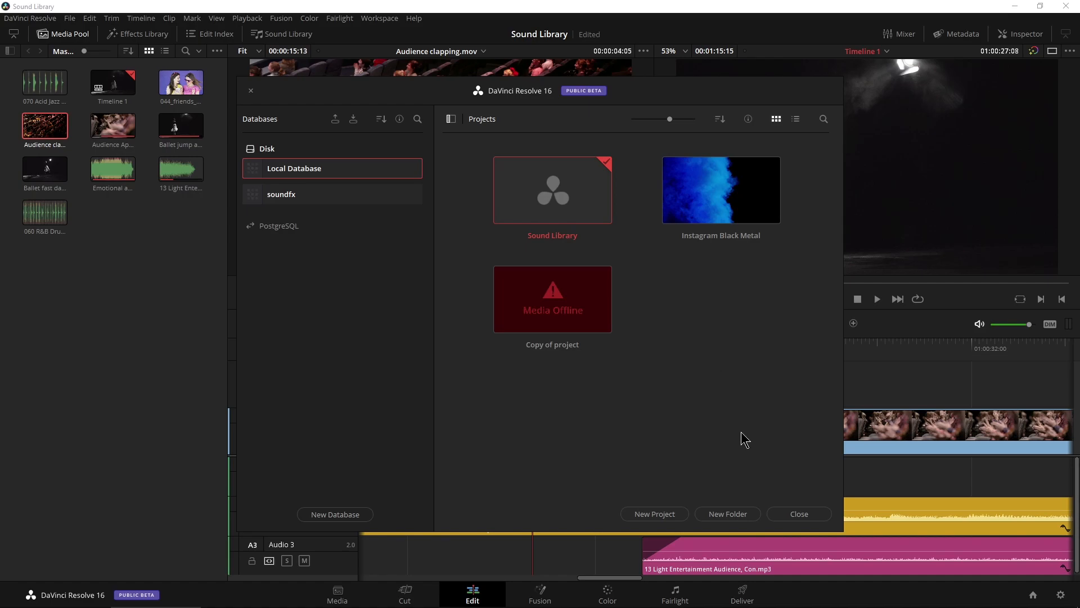
# Return to editing, keep soundfx as the active sound database and reveal its options menu.
pyautogui.click(798, 513)
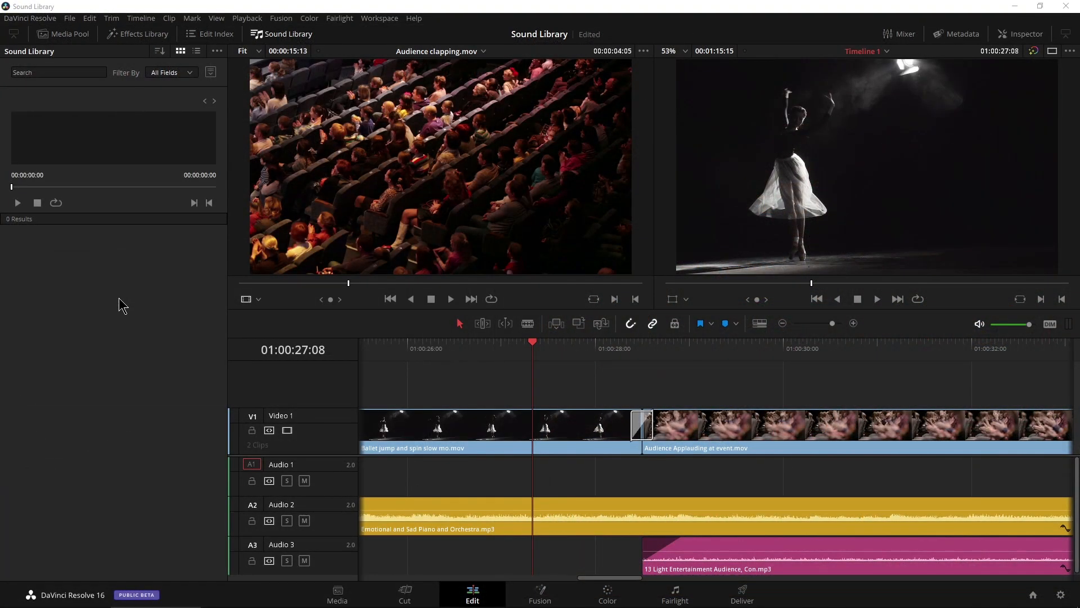
pyautogui.moveTo(114, 436)
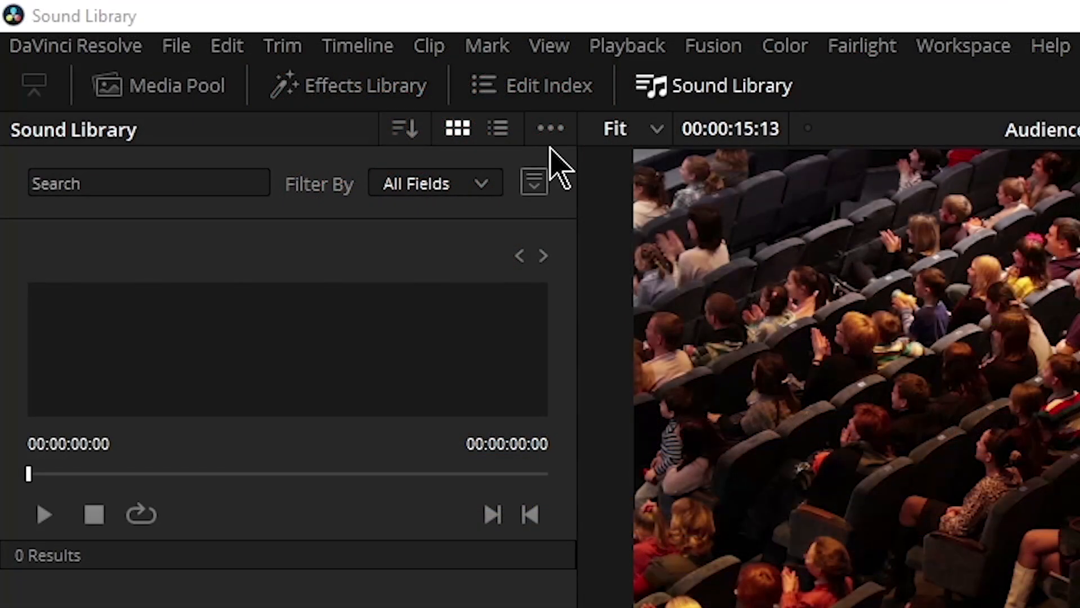
pyautogui.click(550, 128)
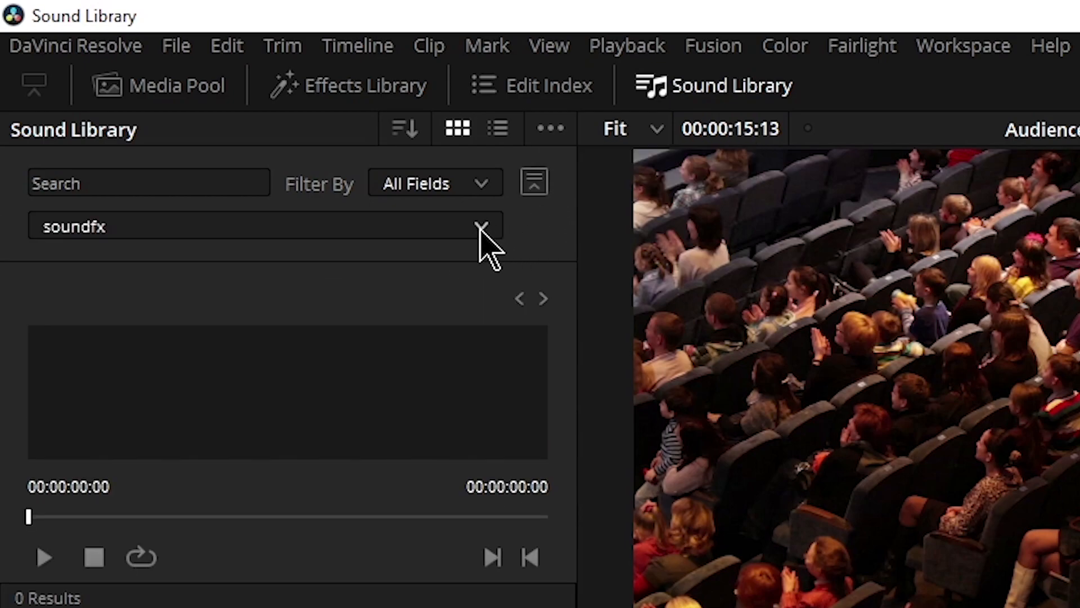
pyautogui.click(474, 226)
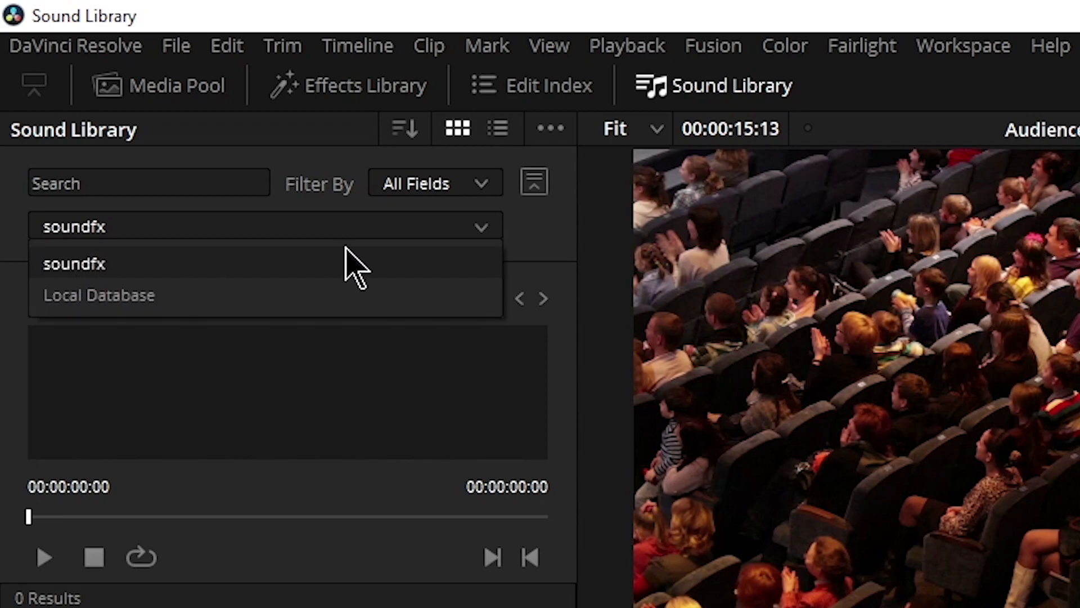
pyautogui.click(74, 263)
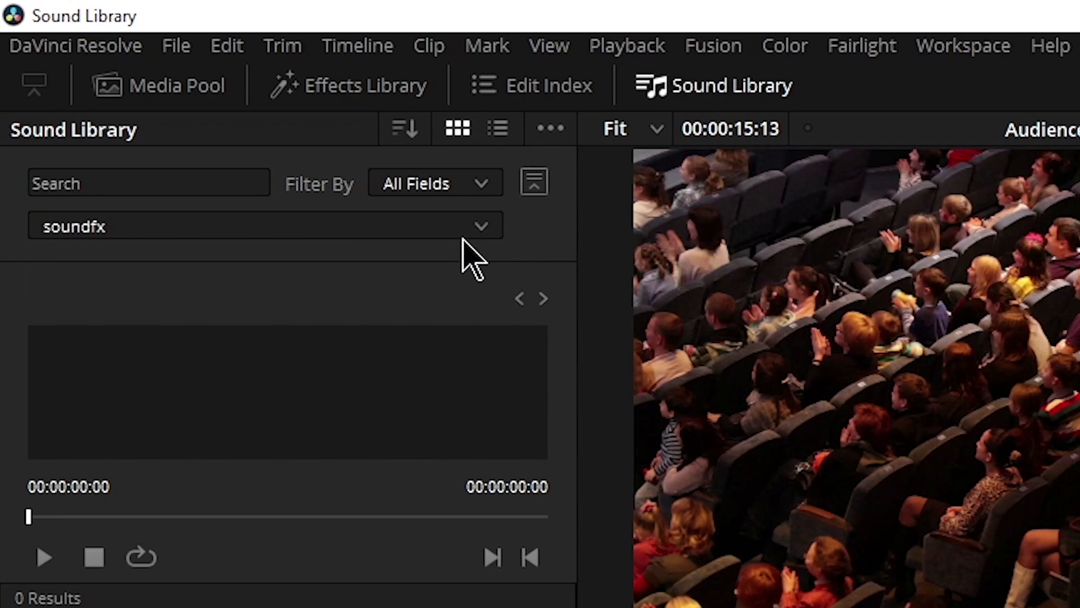
pyautogui.click(550, 128)
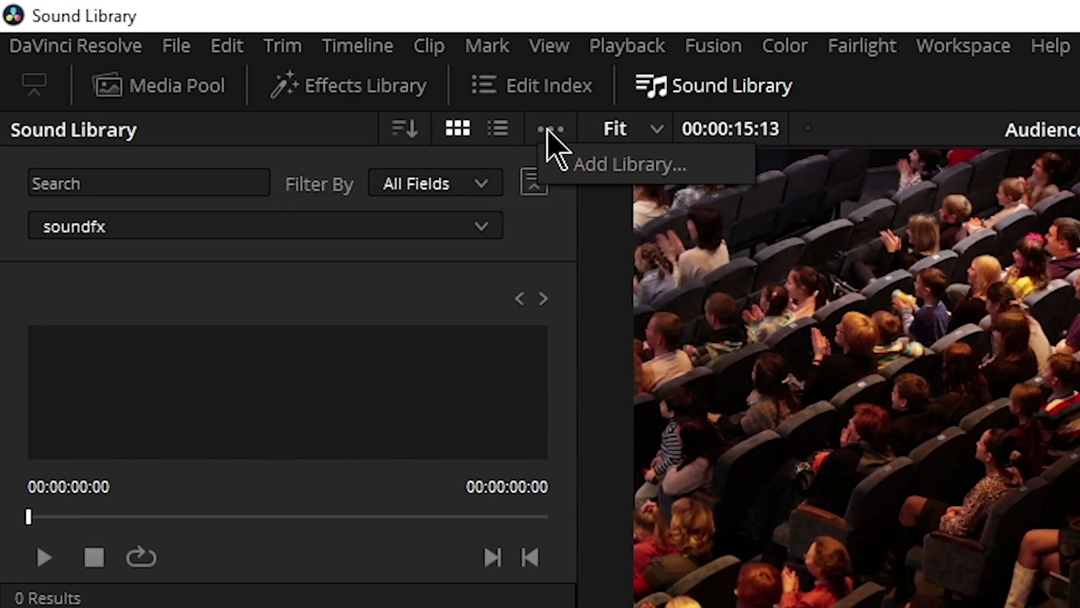
# Add a library path and browse into the Whooshes folder under Pro Sound Effects.
pyautogui.click(628, 165)
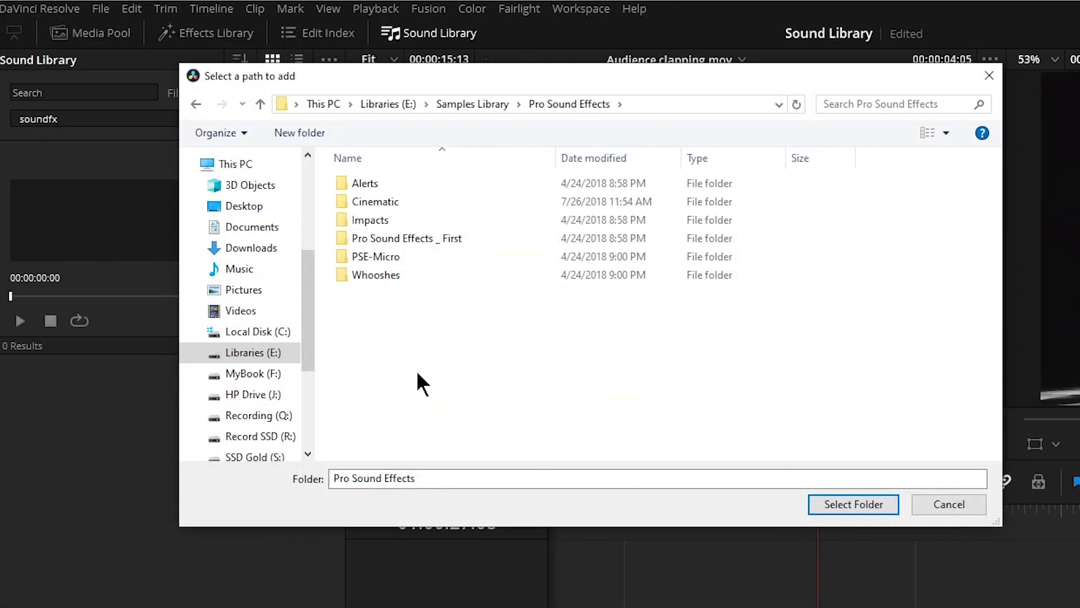
pyautogui.click(375, 275)
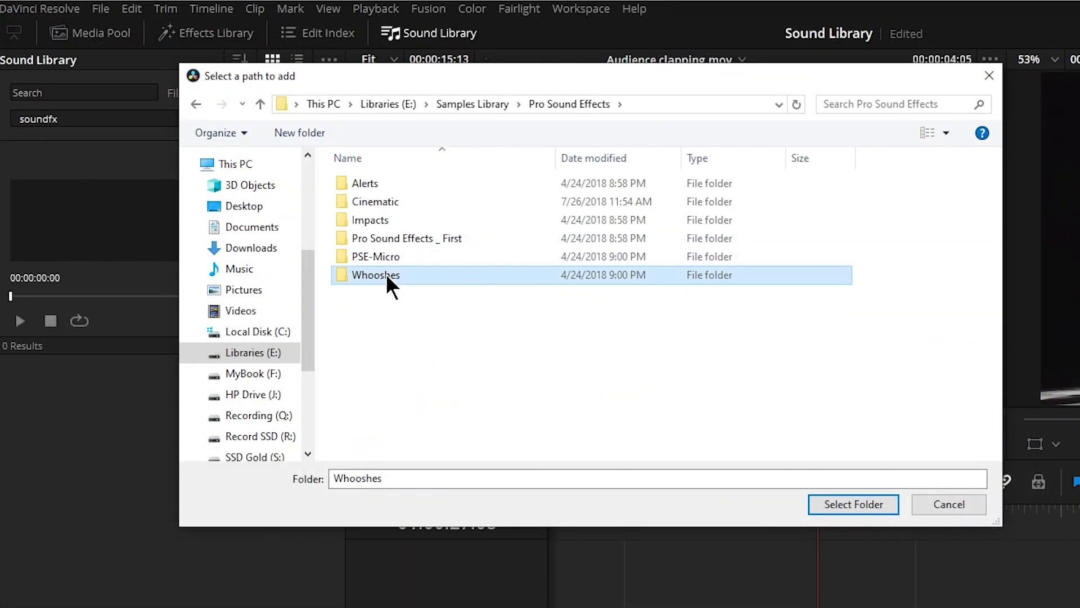
pyautogui.doubleClick(374, 275)
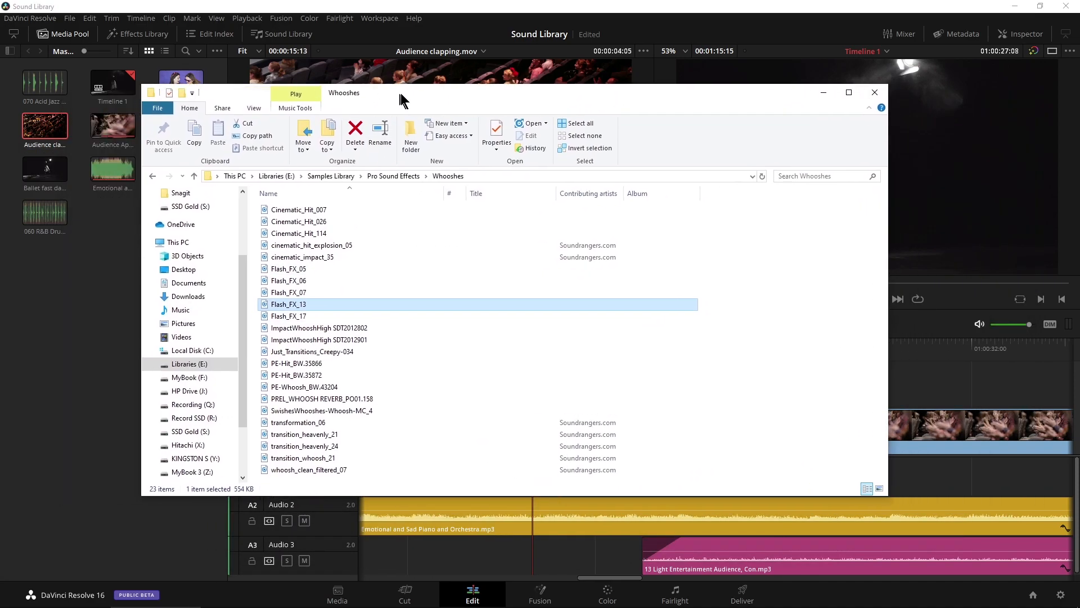
# Bring Cinematic_Hit_114 from Whooshes into the Media Pool and return to Resolve.
pyautogui.click(317, 233)
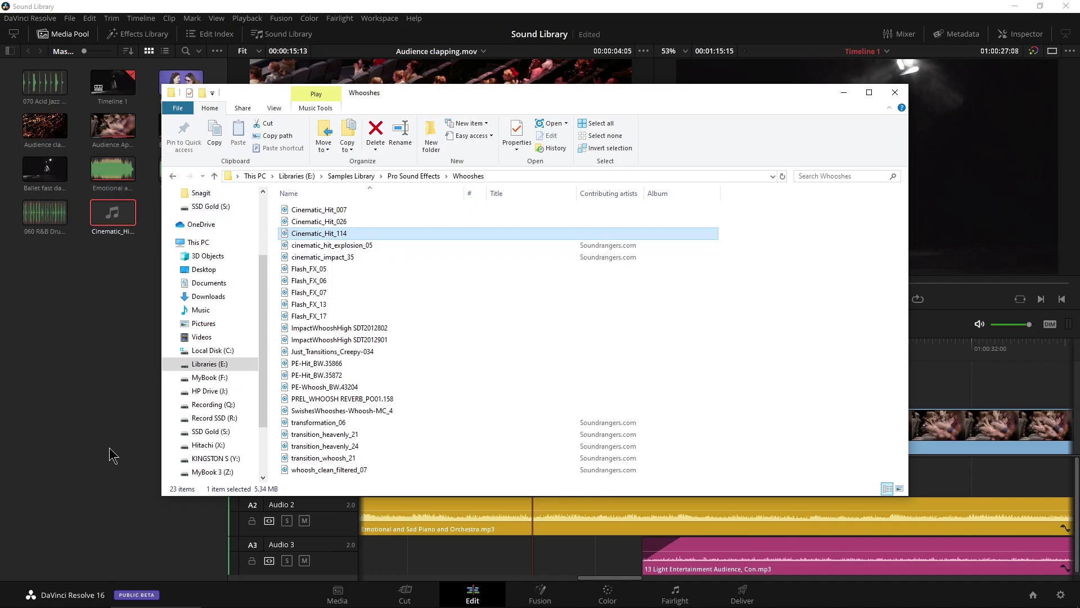
pyautogui.click(895, 91)
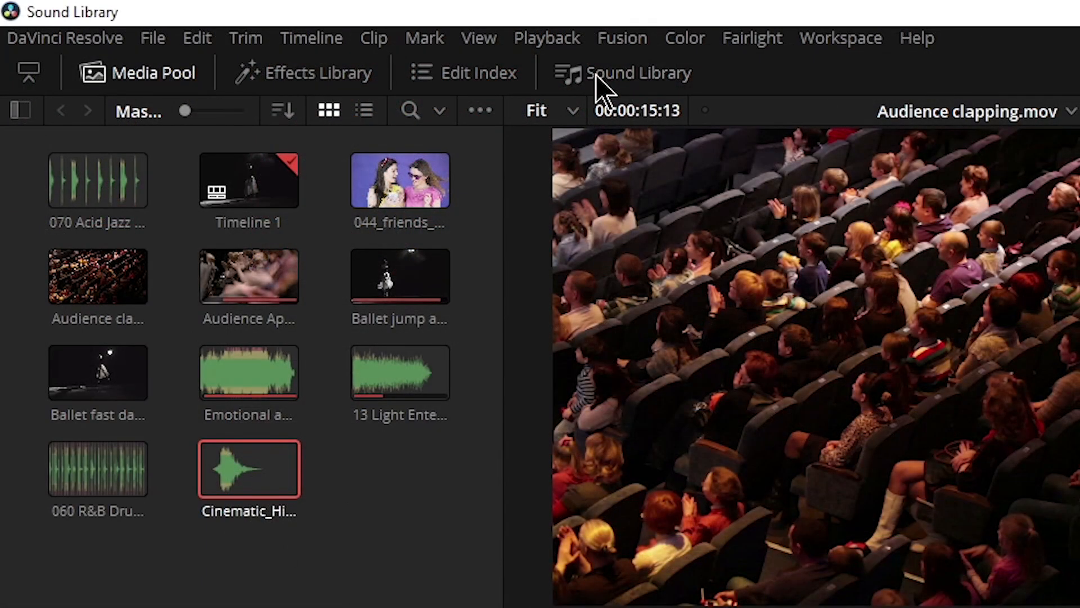
# Scan the Pro Sound Effects folder into the soundfx library, adding 663 clips.
pyautogui.click(637, 73)
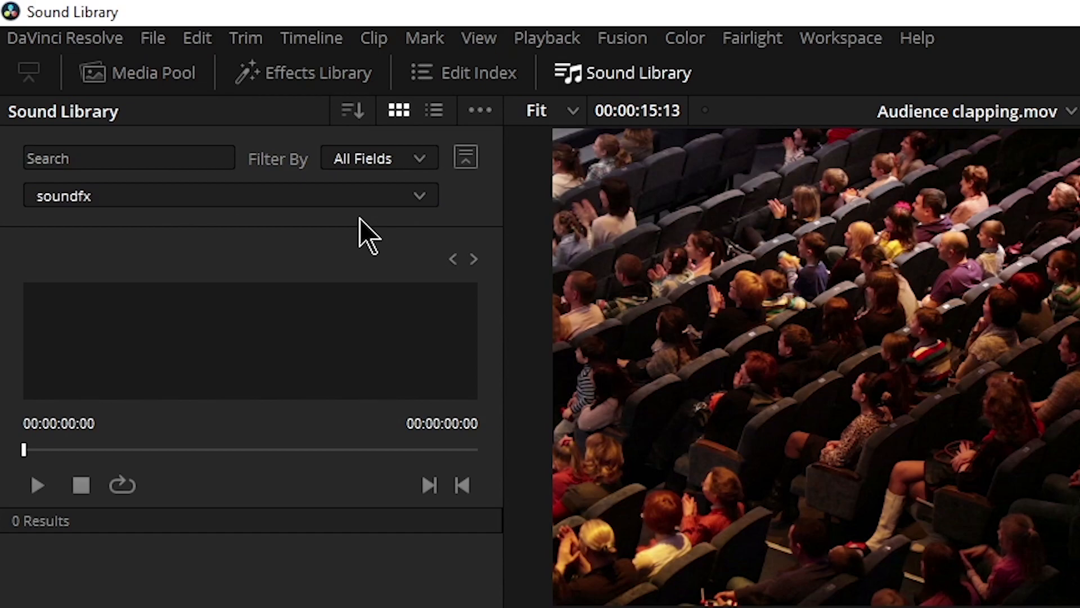
pyautogui.moveTo(461, 234)
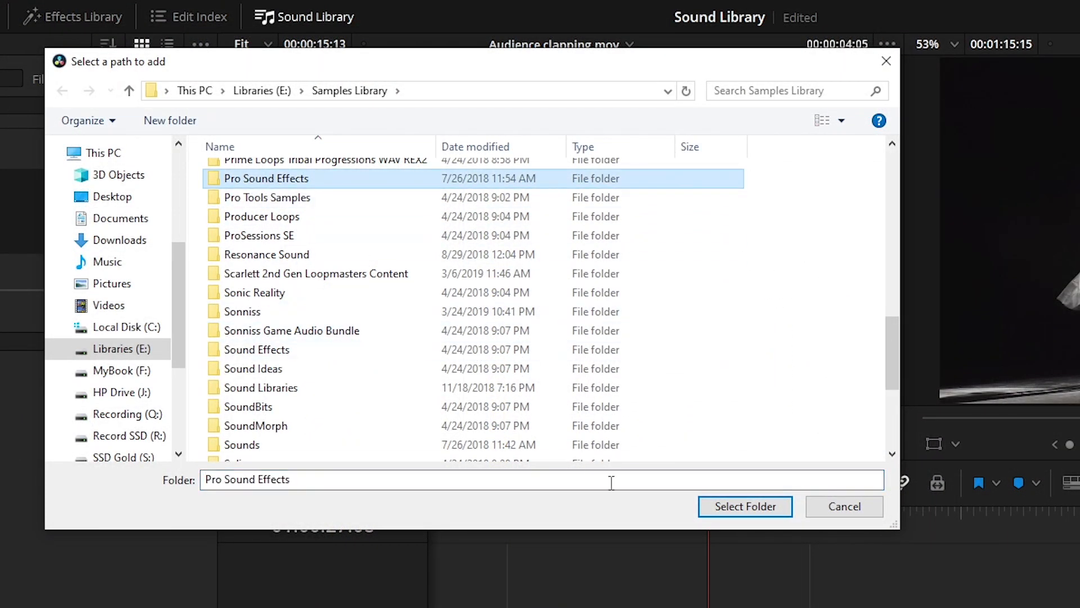
pyautogui.click(744, 506)
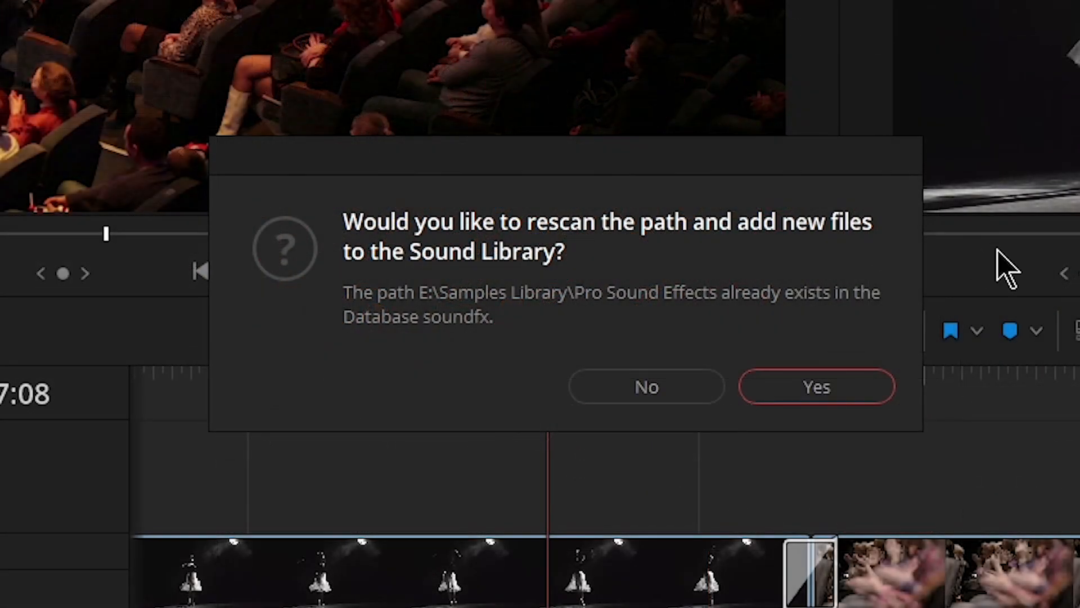
pyautogui.click(816, 385)
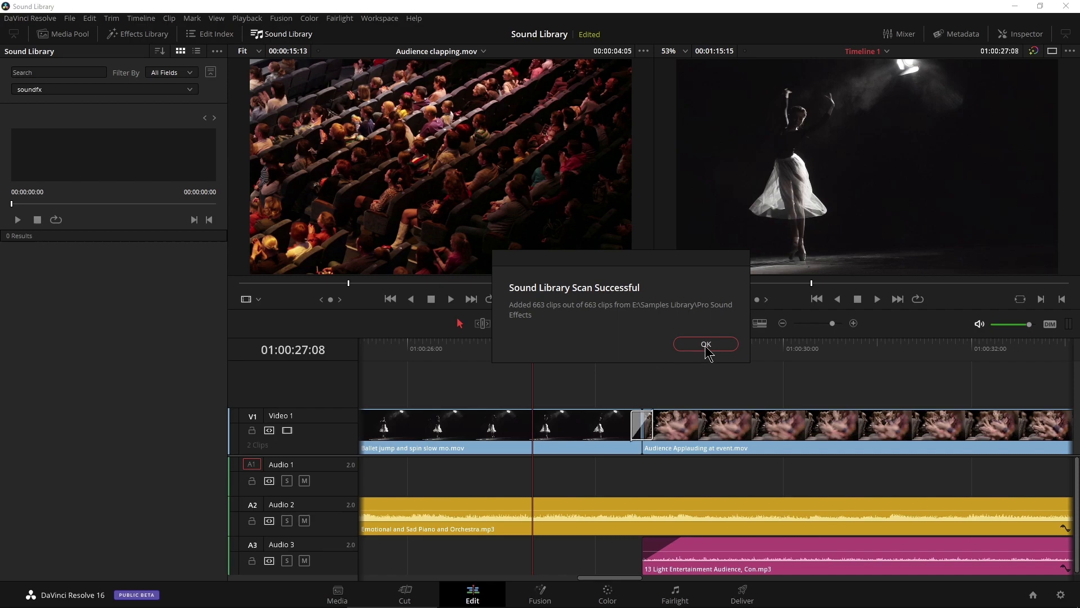
# Dismiss the scan success message, leaving the soundfx library ready to search.
pyautogui.click(706, 344)
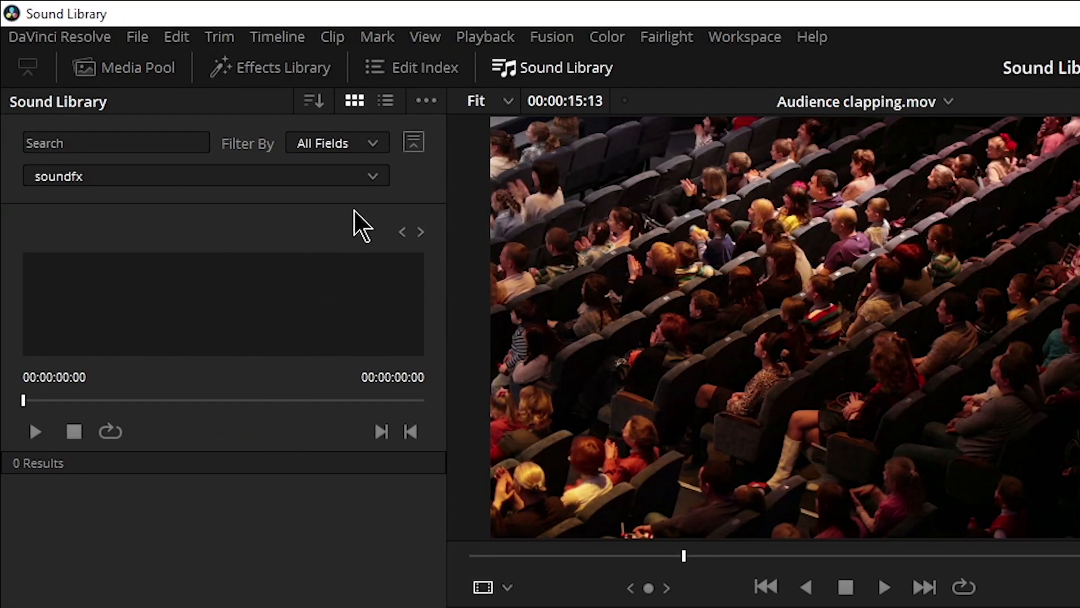
pyautogui.moveTo(374, 186)
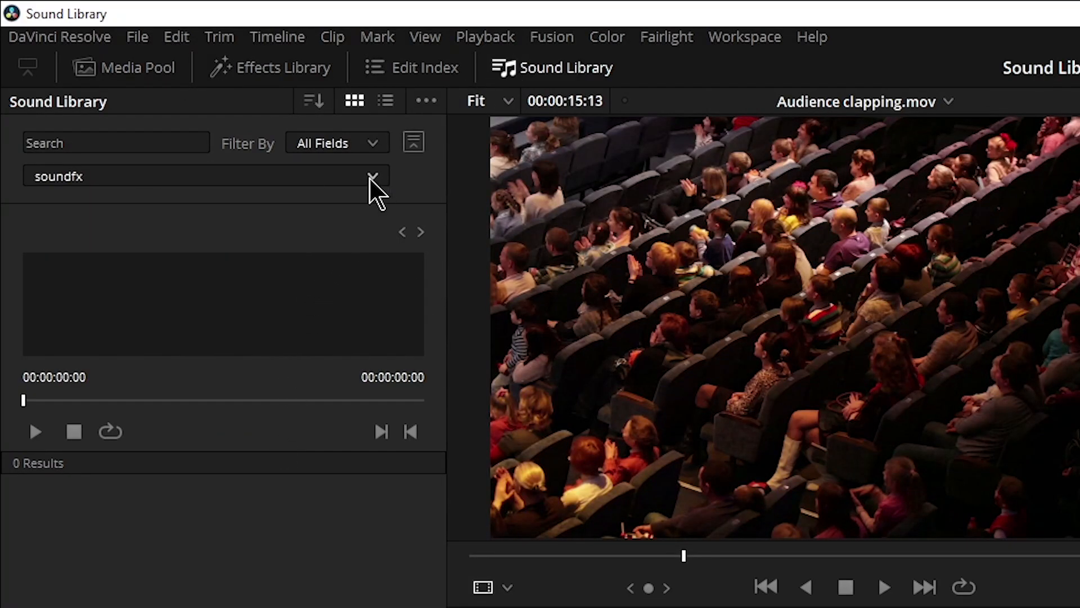
# Search the Sound Library for 'flash' to list the Flash FX results.
pyautogui.click(374, 177)
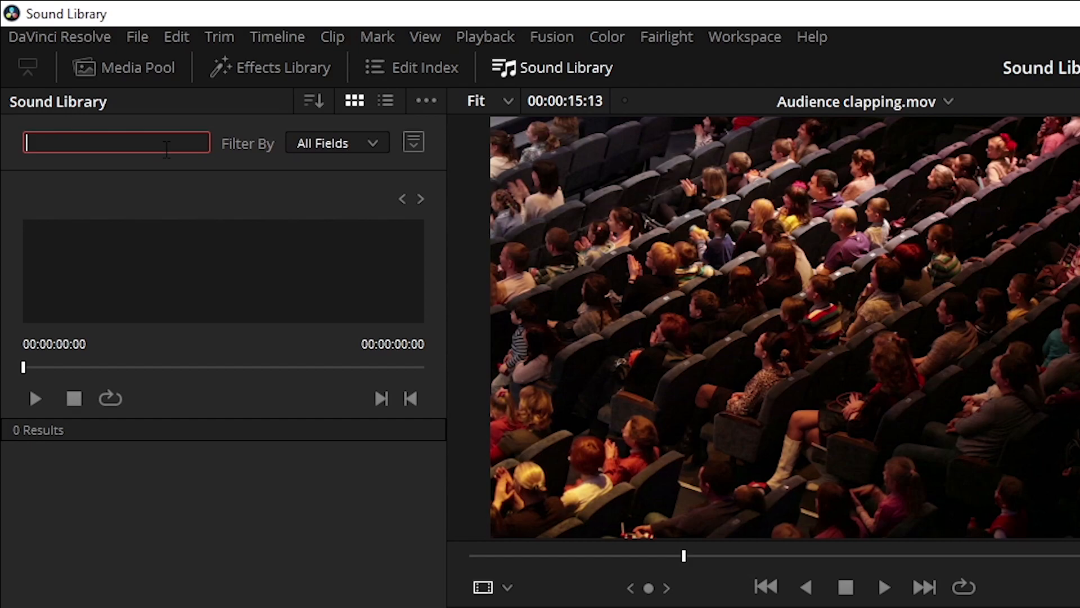
pyautogui.write('f')
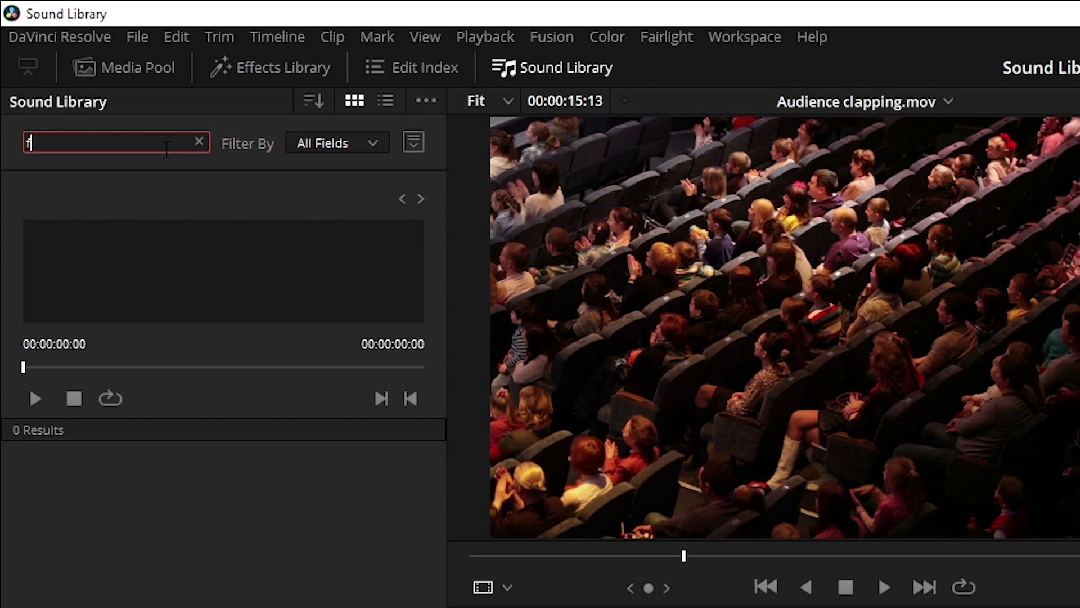
pyautogui.write('lash')
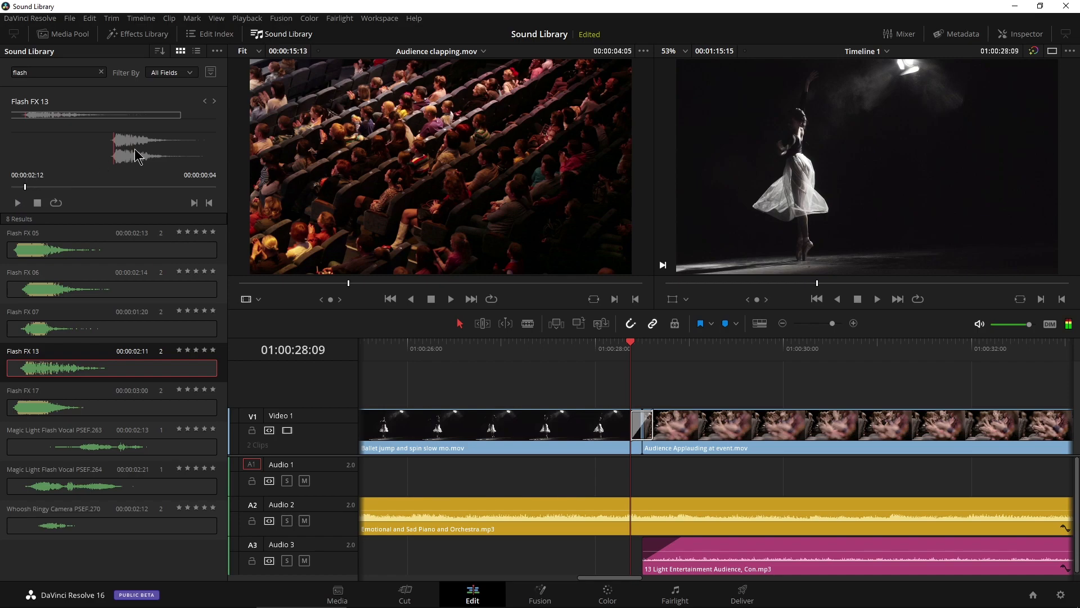
# Drop Flash FX 13 onto the Audio 1 track just before the applause cut.
pyautogui.moveTo(111, 368); pyautogui.dragTo(728, 475)
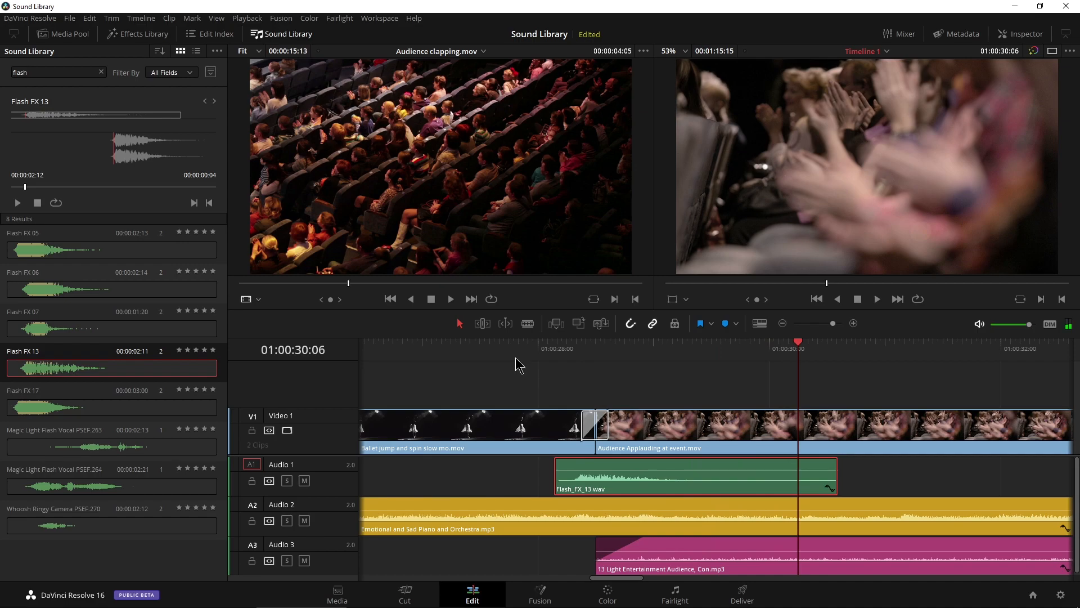
pyautogui.click(674, 594)
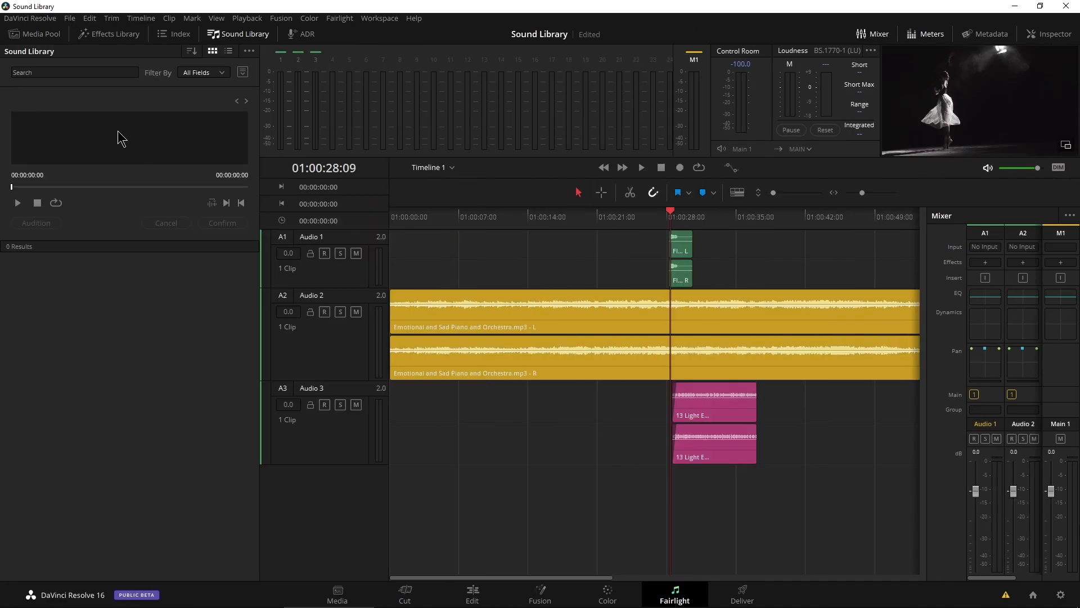
pyautogui.write('who')
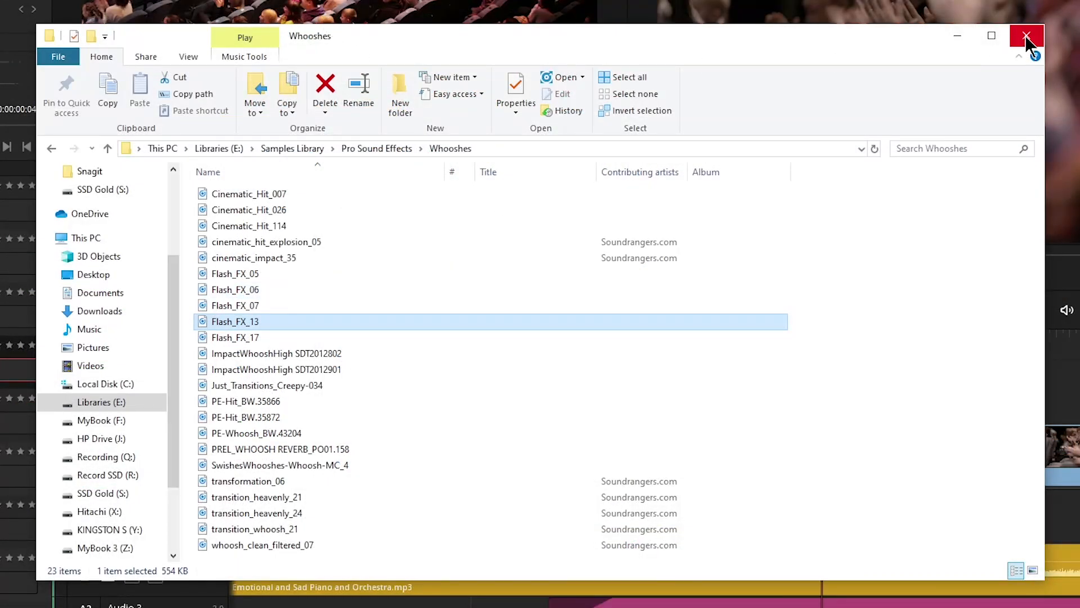
pyautogui.click(1026, 36)
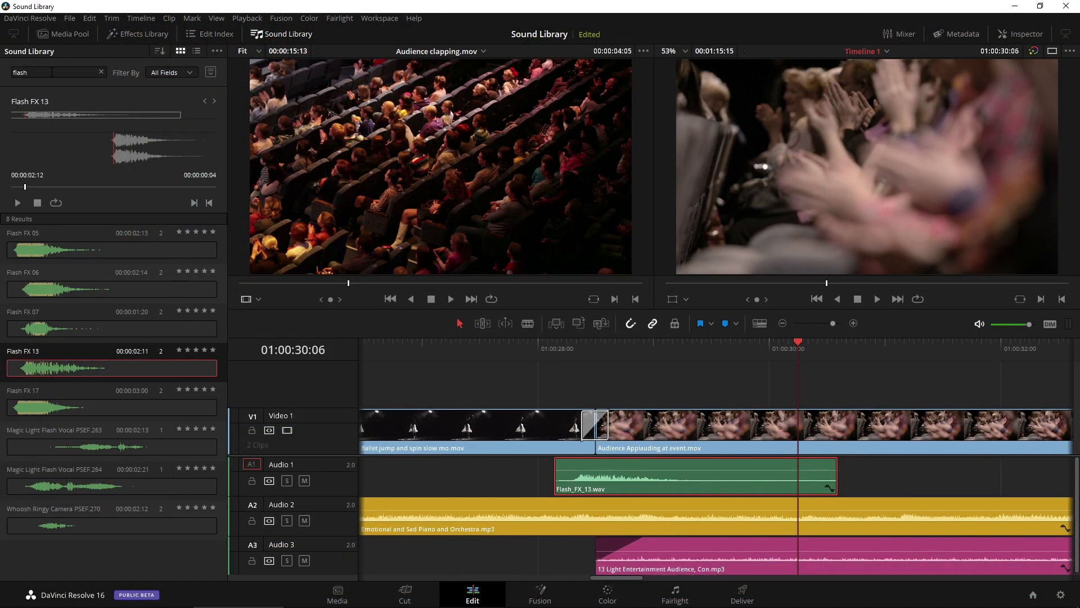
# Search for 'cine' and preview Cinematic Hit 007 in the Sound Library.
pyautogui.write('d')
pyautogui.write('cine')
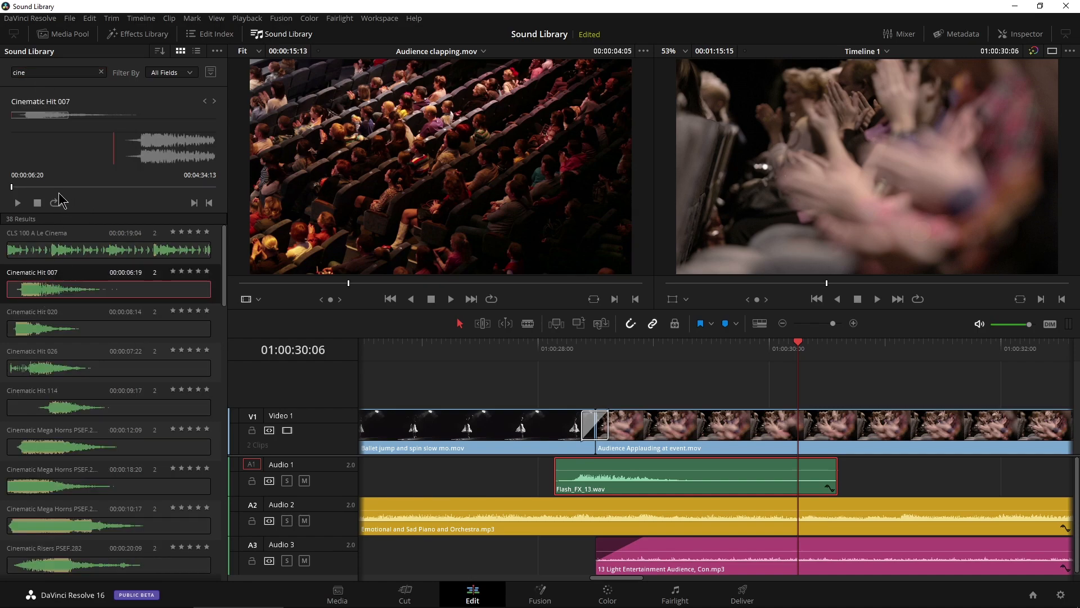
pyautogui.click(17, 202)
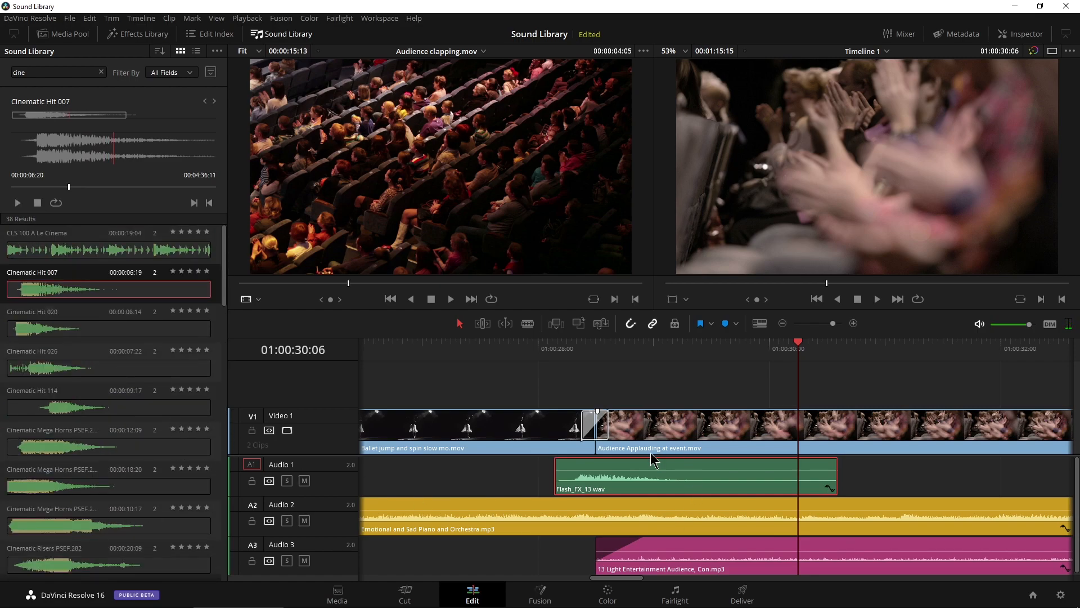
# Show the Media Pool and select the Flash_FX_13 audio clip.
pyautogui.click(63, 33)
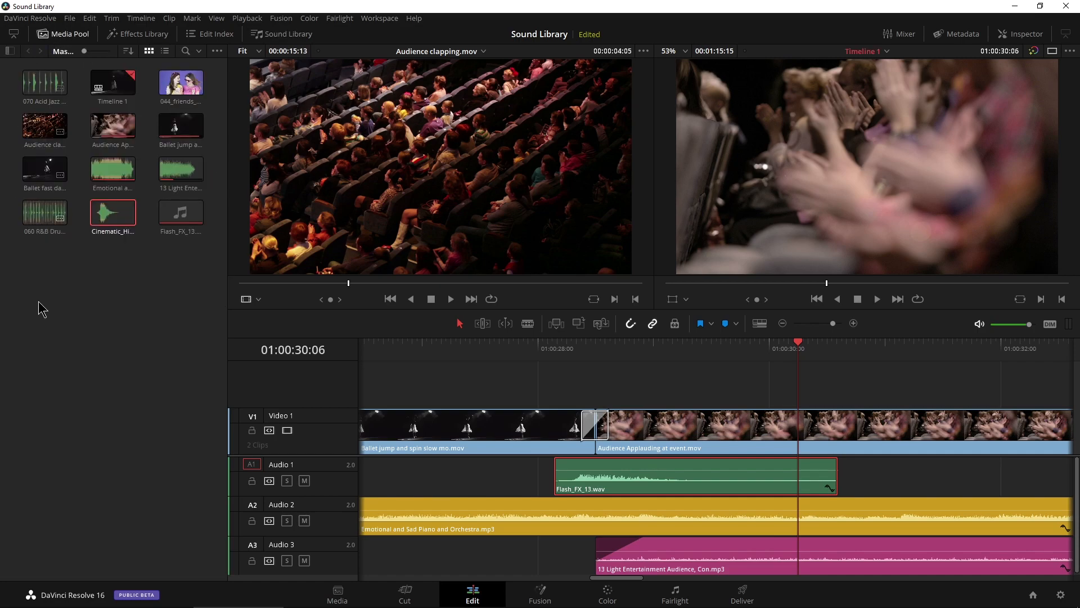
pyautogui.click(180, 212)
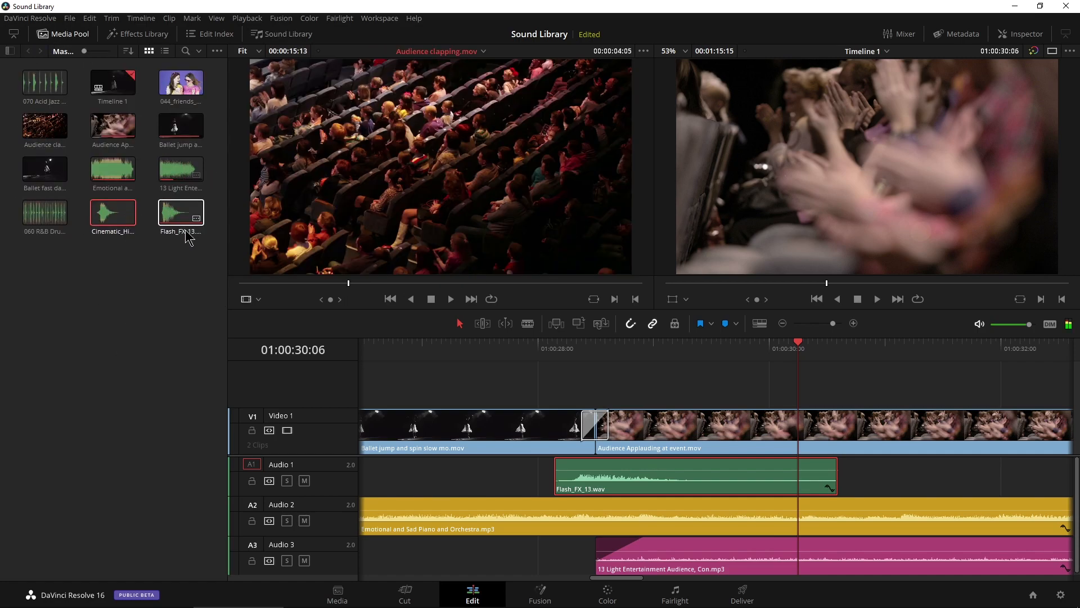